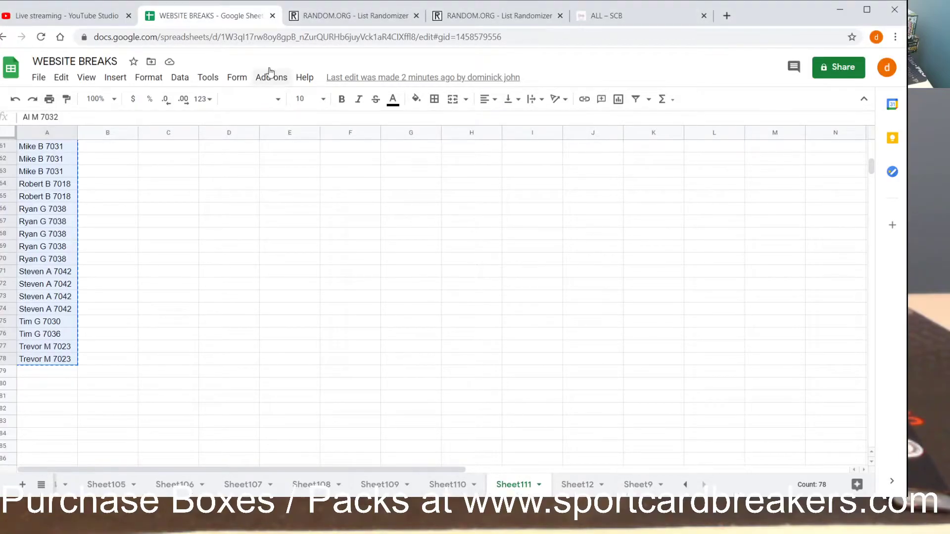
Paste the 78 copied participant names from Sheets column A into the list entry box
{"action": "left_click", "coordinate": [351, 15]}
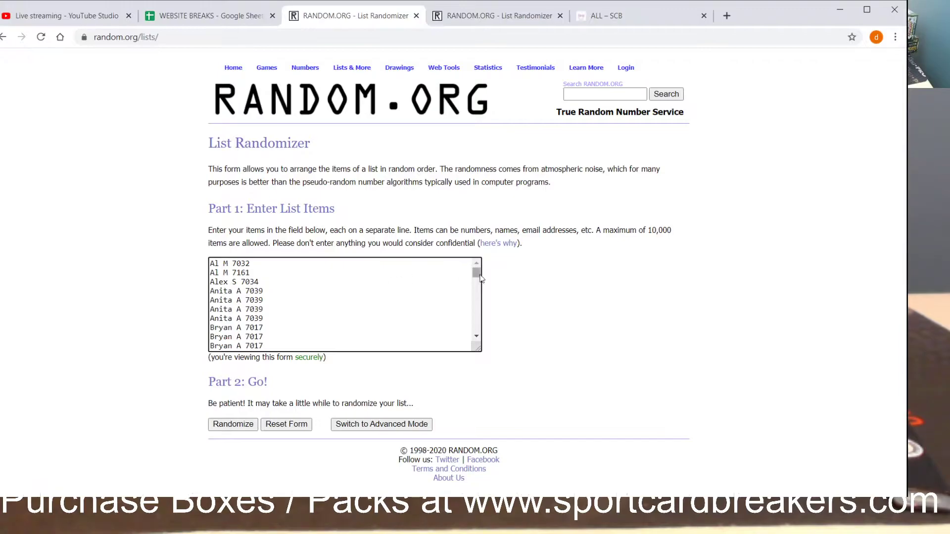
{"action": "scroll", "scroll_direction": "down", "scroll_amount": 3}
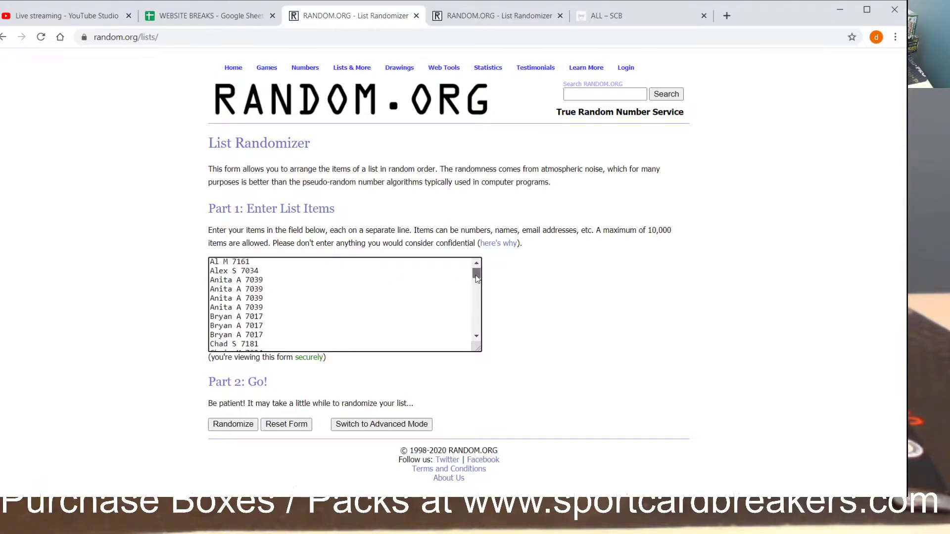
{"action": "scroll", "scroll_direction": "down", "scroll_amount": 3}
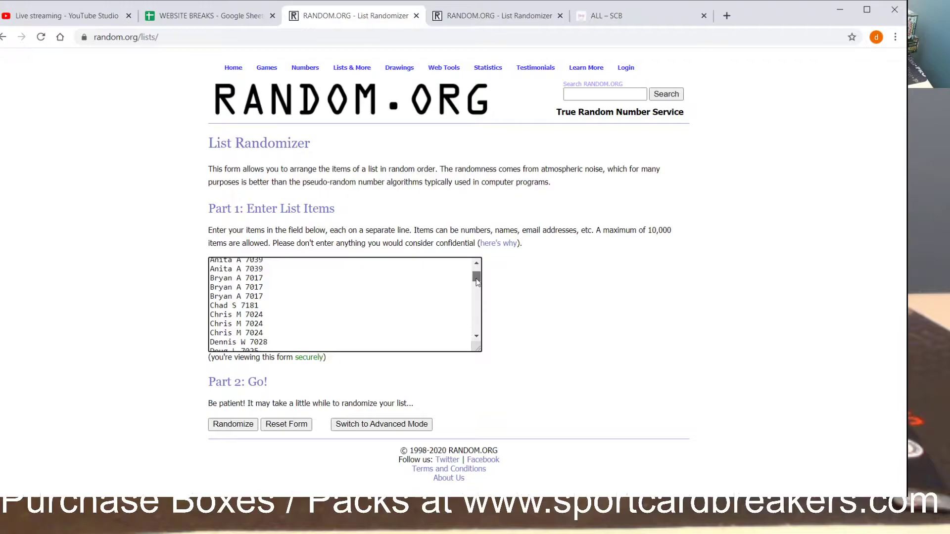
{"action": "scroll", "scroll_direction": "down", "scroll_amount": 3}
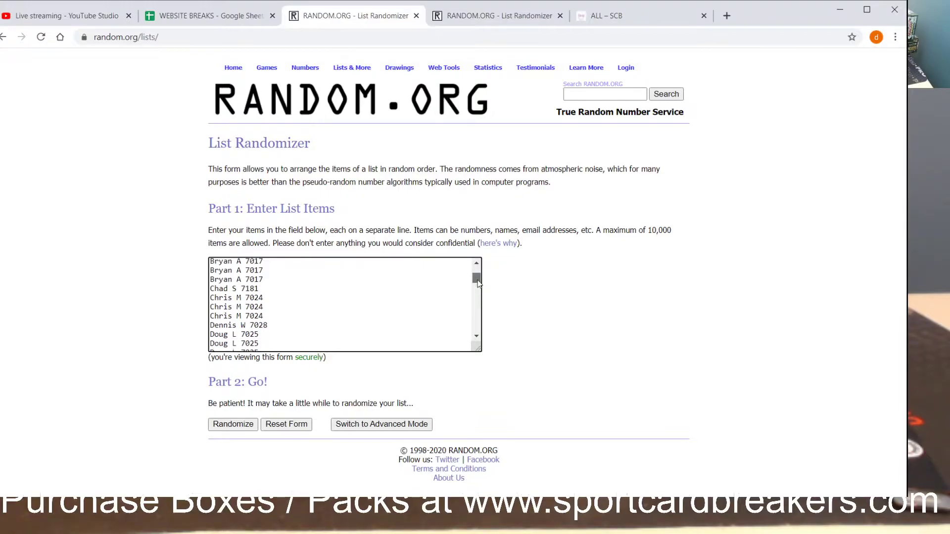
{"action": "scroll", "scroll_direction": "down", "scroll_amount": 3}
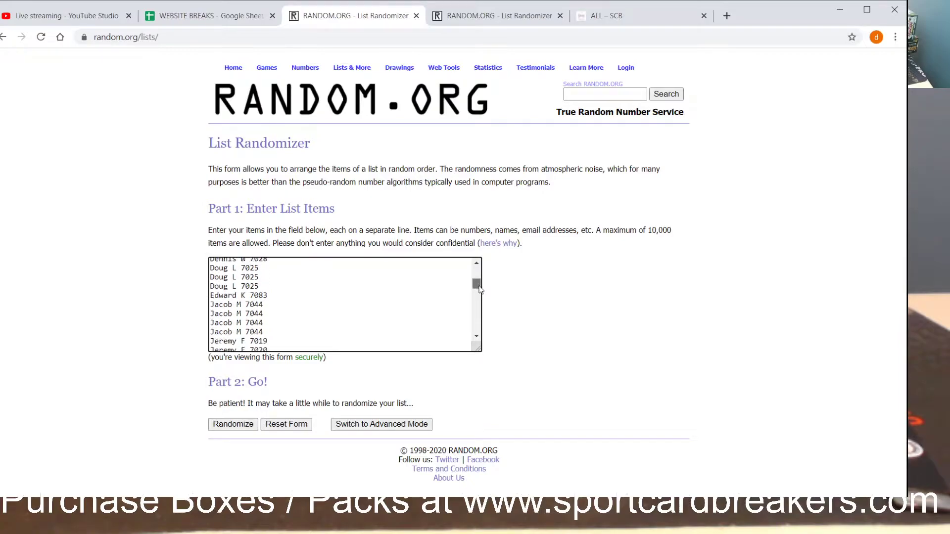
{"action": "scroll", "scroll_direction": "down", "scroll_amount": 3}
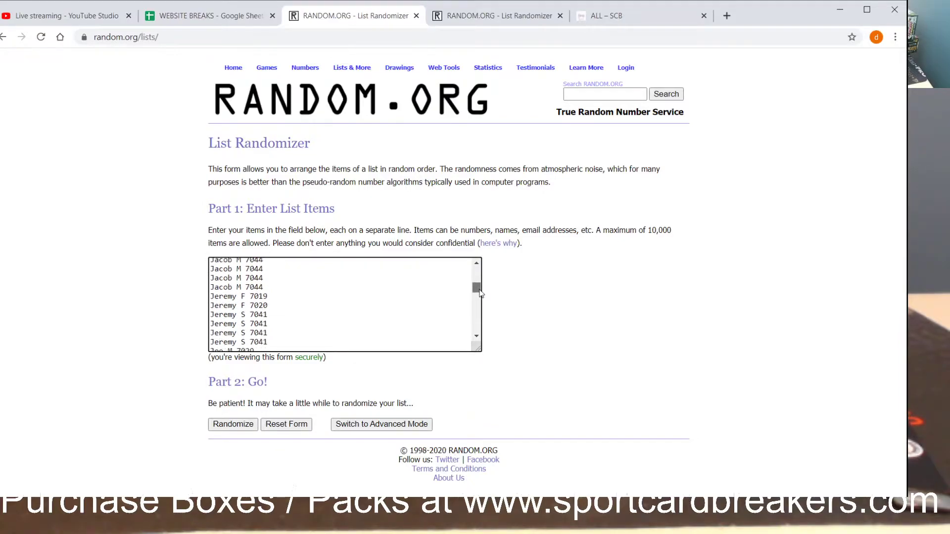
{"action": "scroll", "scroll_direction": "down", "scroll_amount": 3}
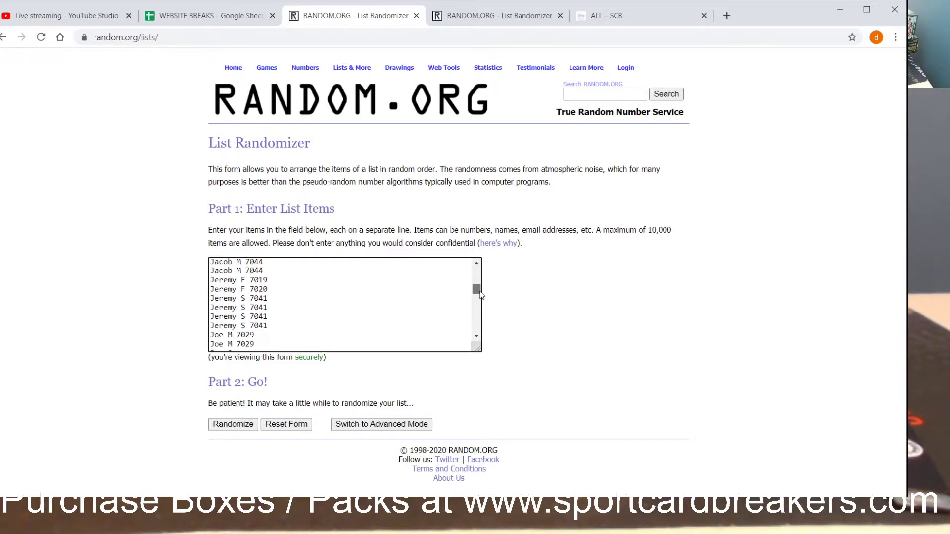
{"action": "scroll", "scroll_direction": "down", "scroll_amount": 3}
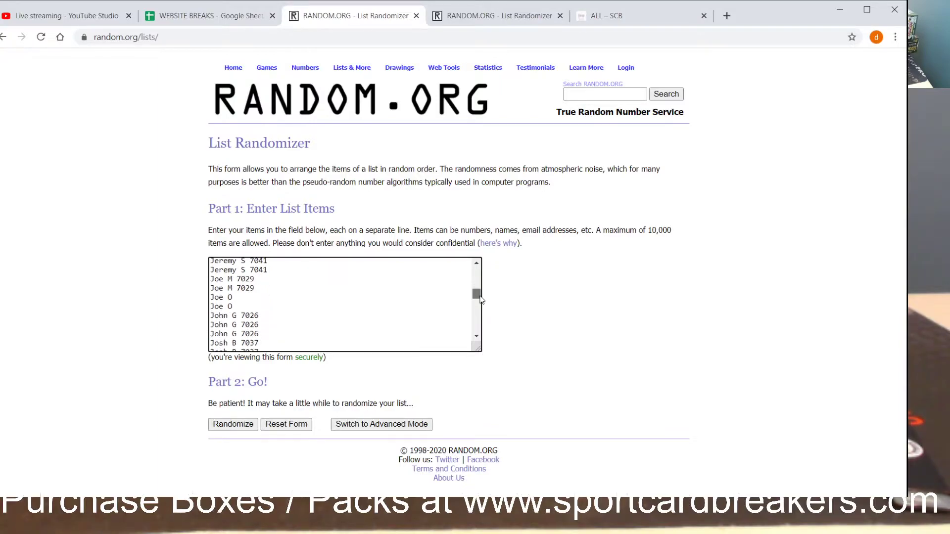
{"action": "scroll", "scroll_direction": "down", "scroll_amount": 3}
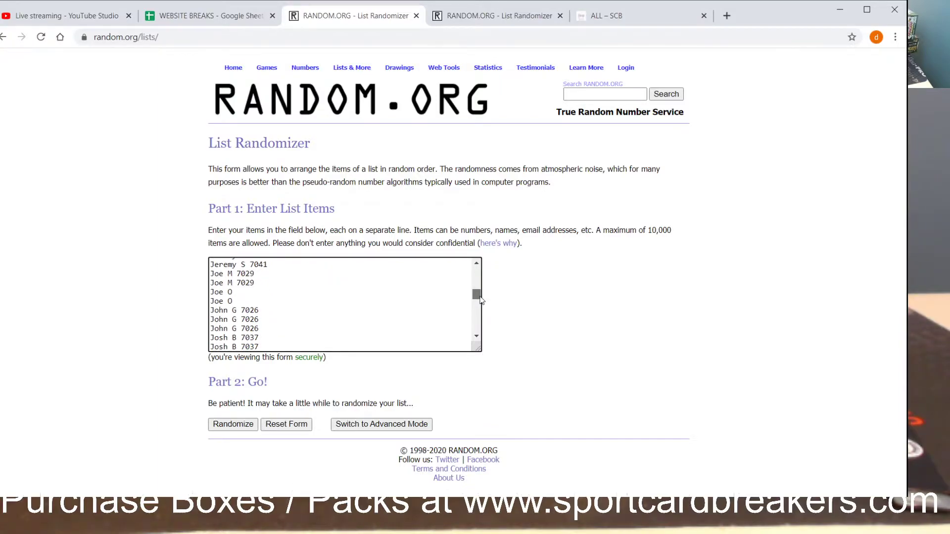
{"action": "scroll", "scroll_direction": "down", "scroll_amount": 3}
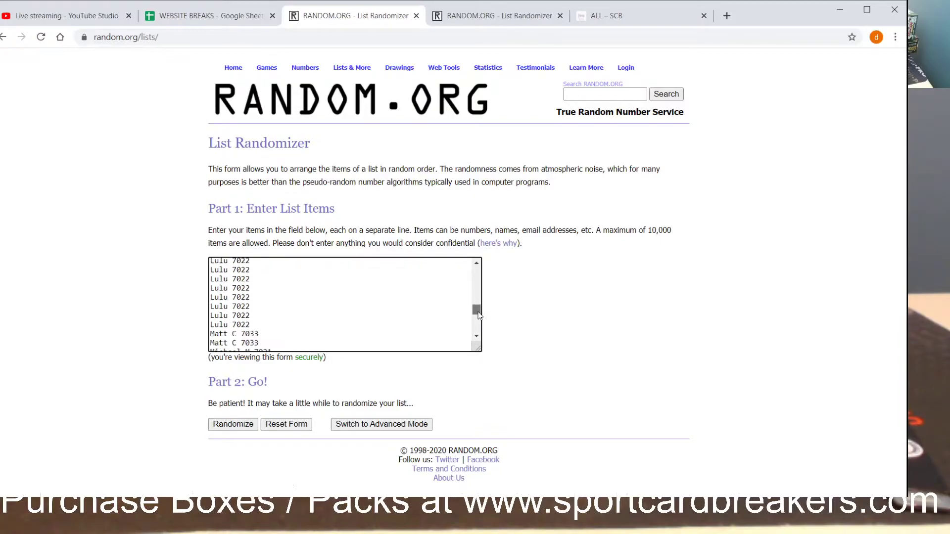
{"action": "scroll", "scroll_direction": "down", "scroll_amount": 3}
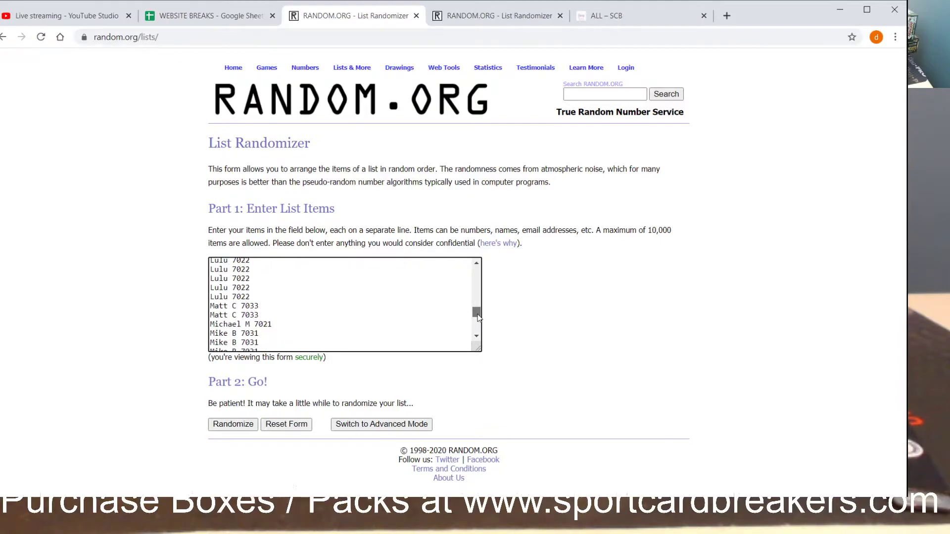
{"action": "scroll", "scroll_direction": "down", "scroll_amount": 3}
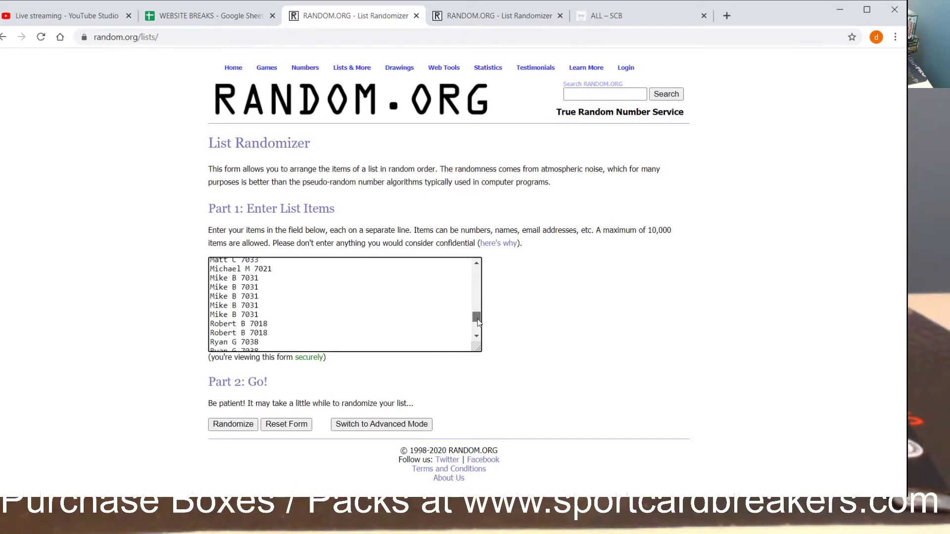
{"action": "scroll", "scroll_direction": "down", "scroll_amount": 3}
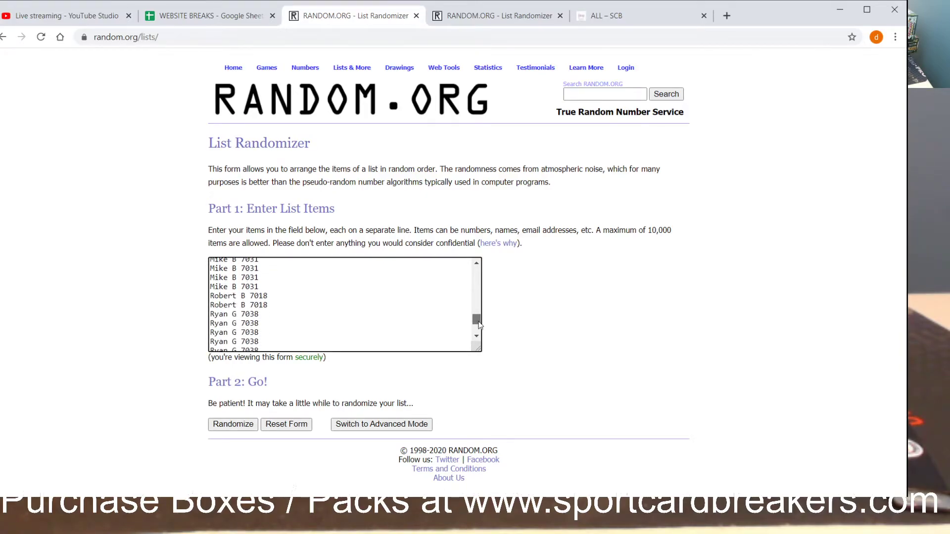
{"action": "scroll", "scroll_direction": "down", "scroll_amount": 3}
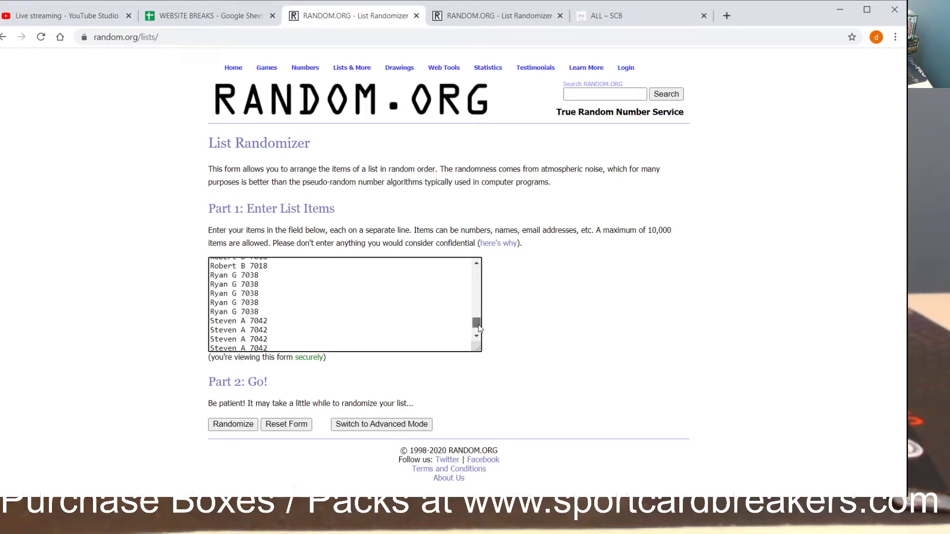
{"action": "scroll", "scroll_direction": "down", "scroll_amount": 3}
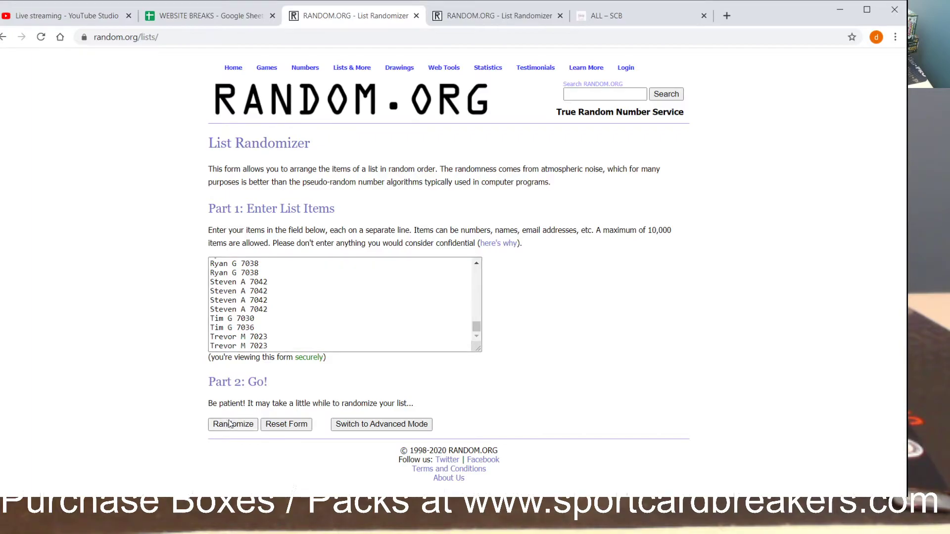
{"action": "left_click", "coordinate": [232, 424]}
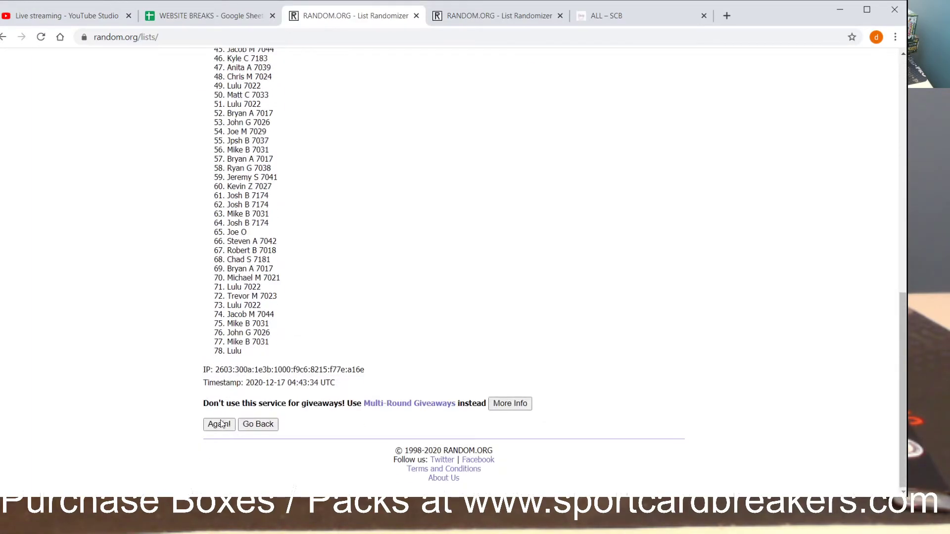
{"action": "left_click", "coordinate": [219, 425]}
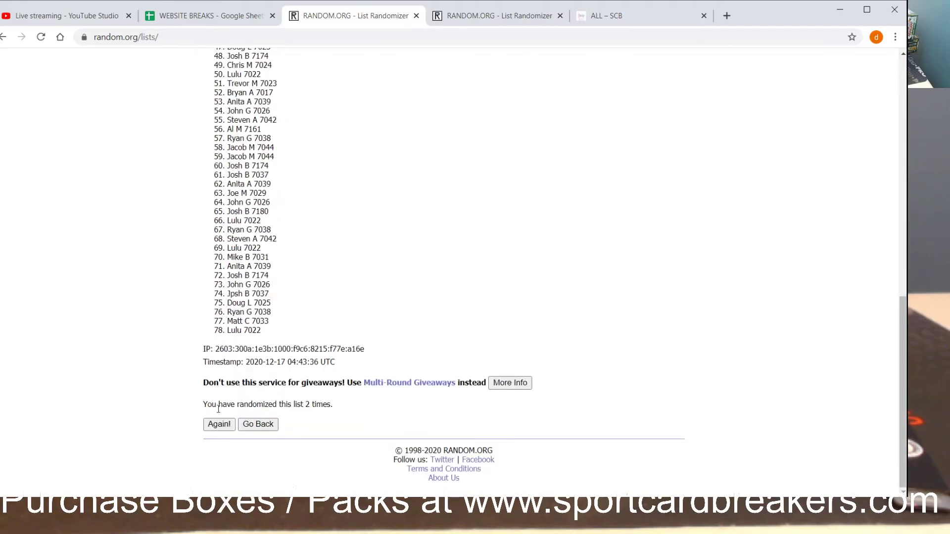
{"action": "left_click", "coordinate": [219, 425]}
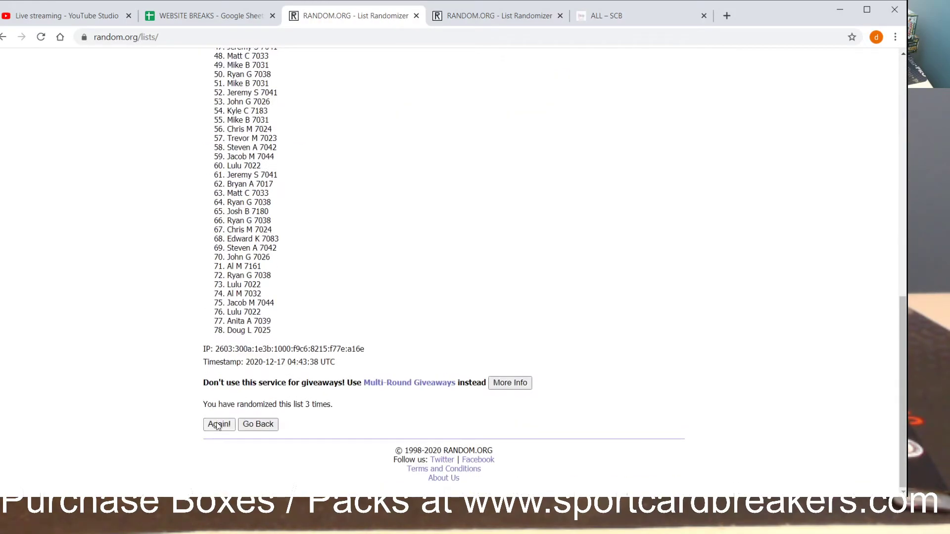
{"action": "left_click", "coordinate": [219, 425]}
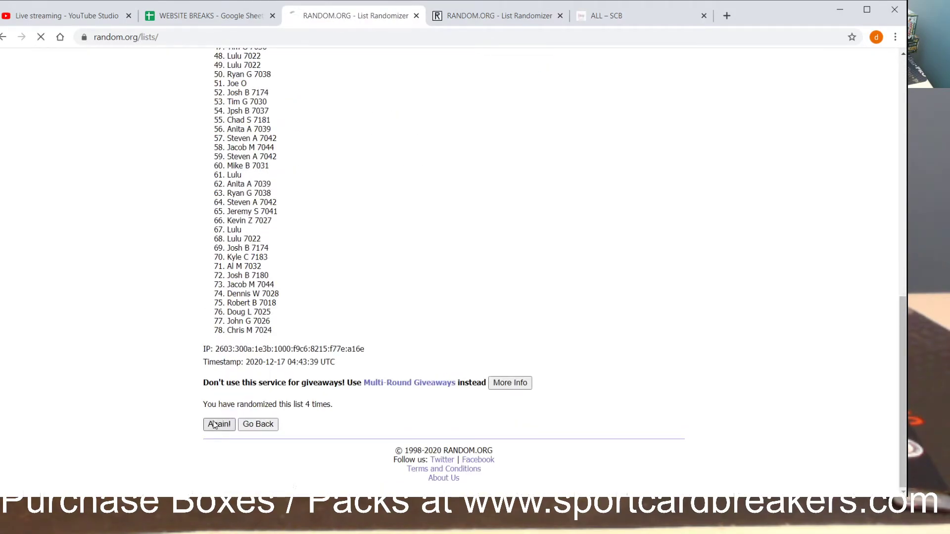
{"action": "left_click", "coordinate": [219, 425]}
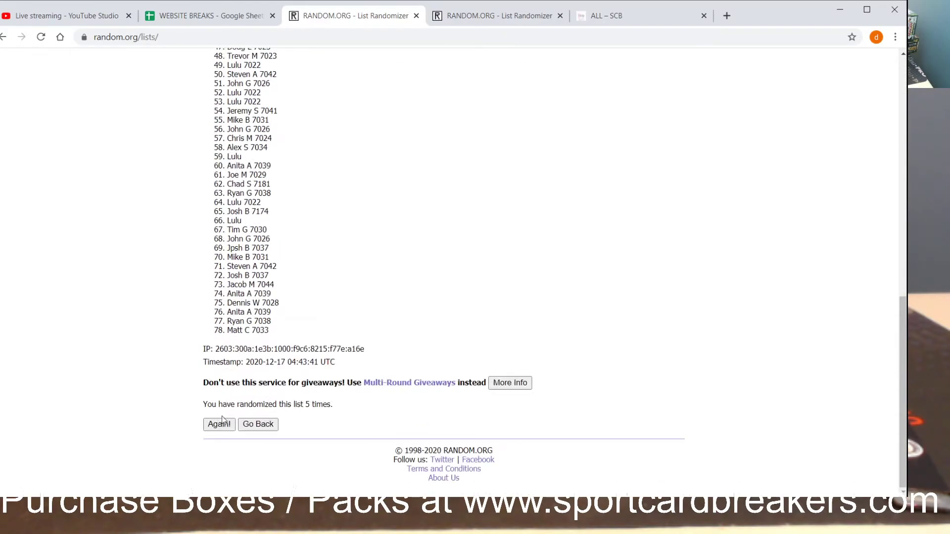
{"action": "left_click", "coordinate": [219, 425]}
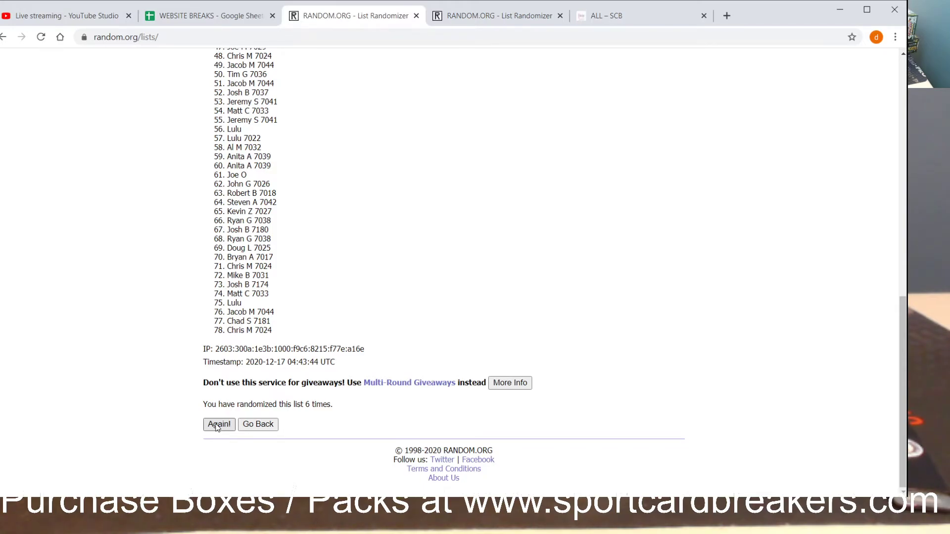
{"action": "left_click", "coordinate": [219, 424]}
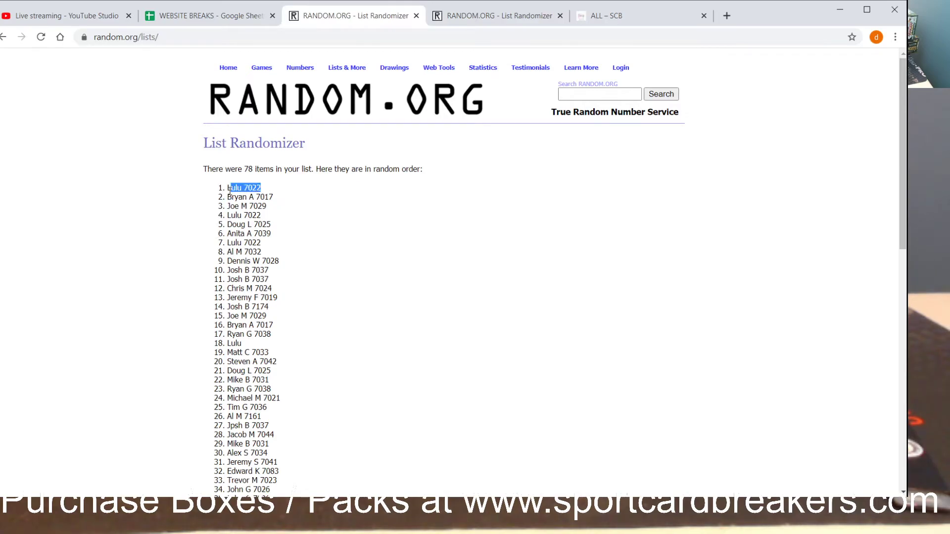
{"action": "scroll", "scroll_direction": "down", "scroll_amount": 3}
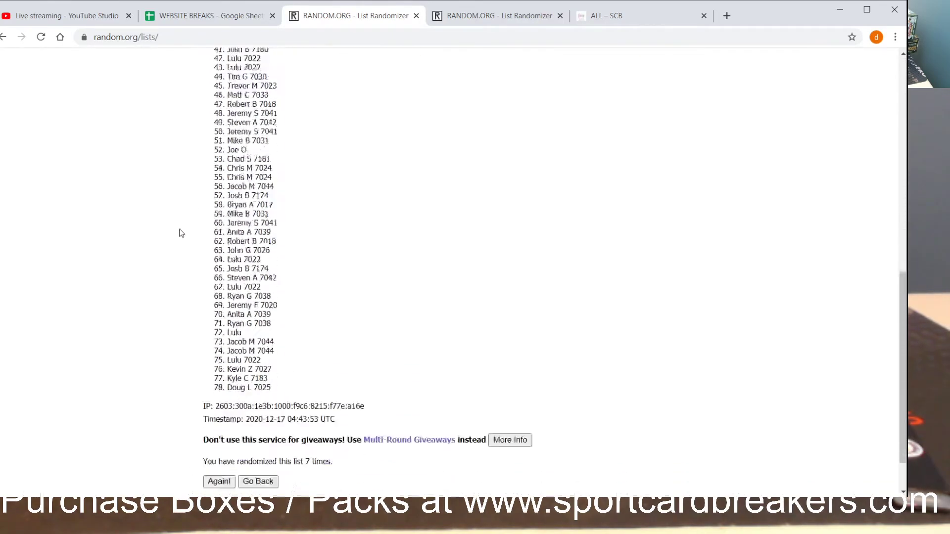
{"action": "scroll", "scroll_direction": "down", "scroll_amount": 3}
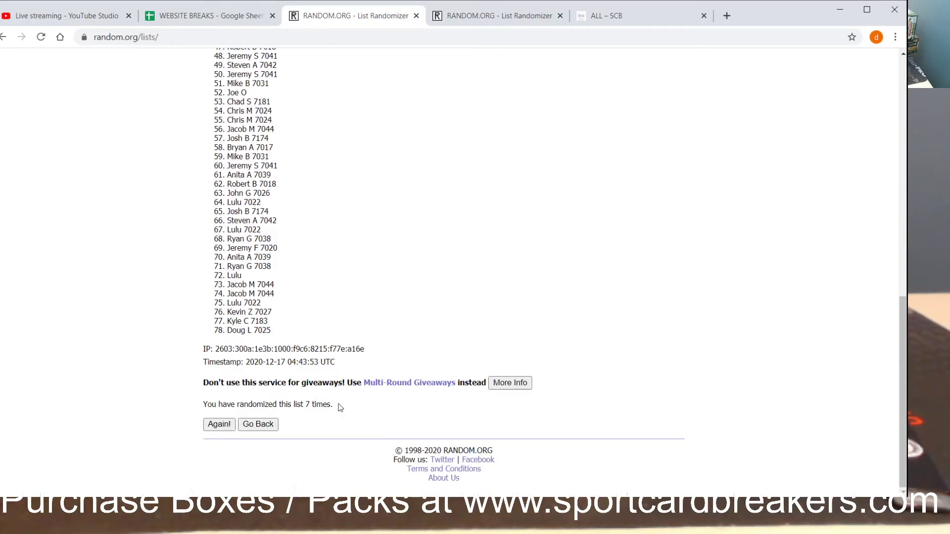
{"action": "left_click_drag", "start_coordinate": [289, 404], "coordinate": [332, 404]}
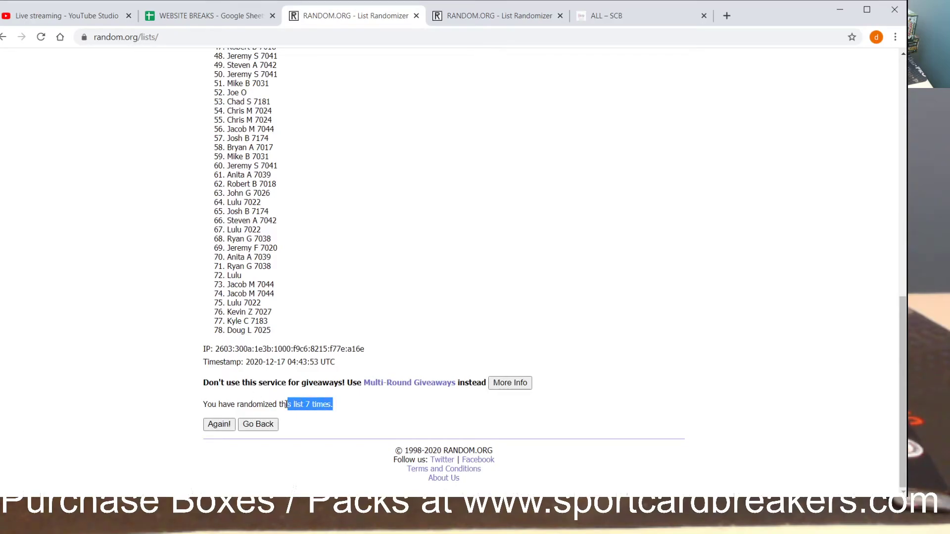
{"action": "left_click", "coordinate": [219, 425]}
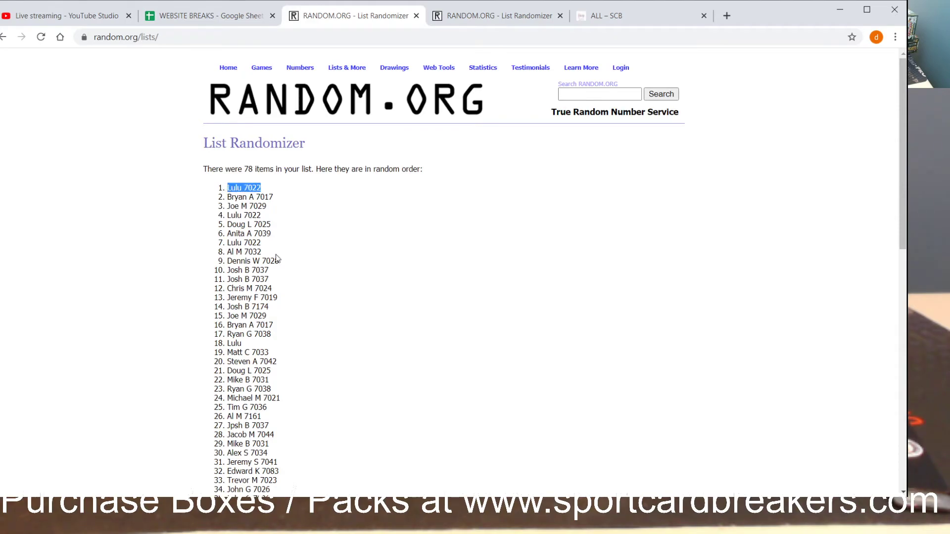
{"action": "scroll", "scroll_direction": "down", "scroll_amount": 3}
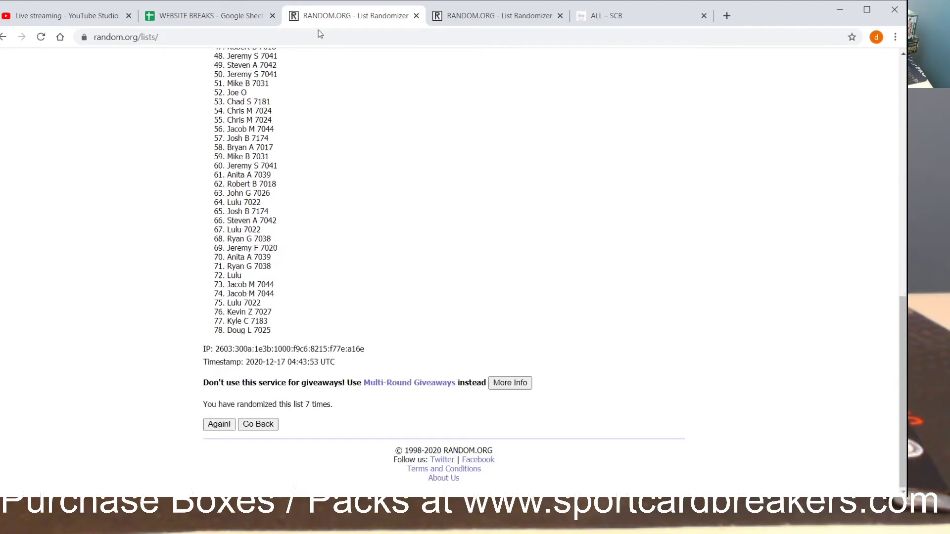
{"action": "mouse_move", "coordinate": [348, 137]}
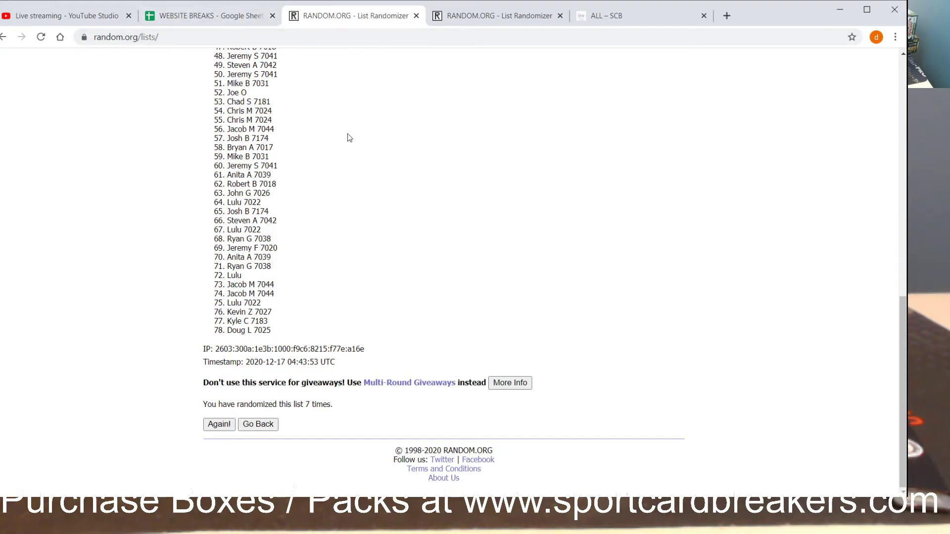